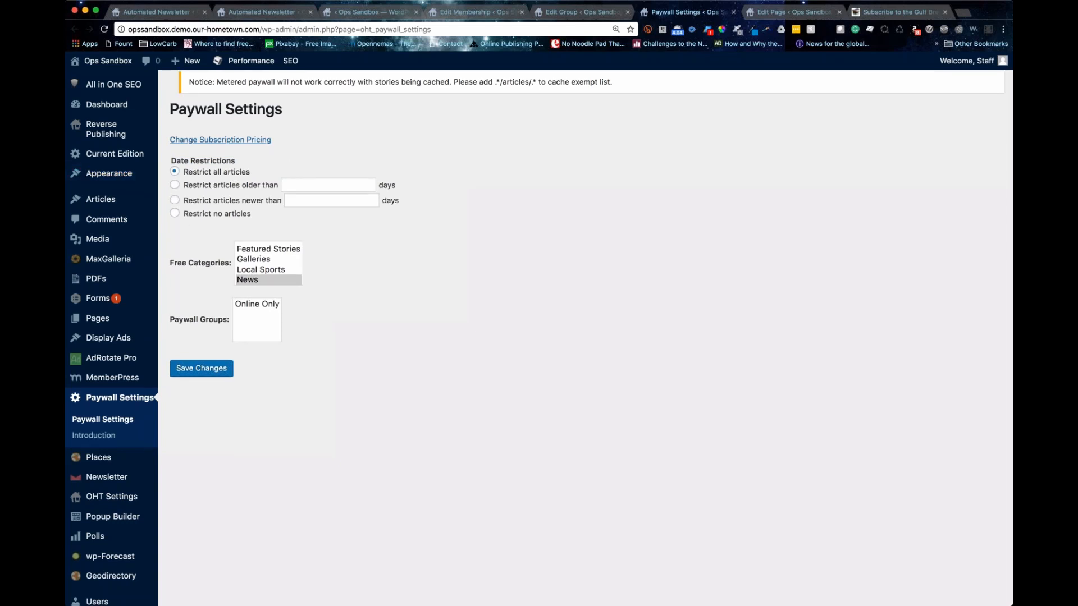
Restrict all articles, choose the Online Only paywall group, and save the changes.
{"action": "left_click", "coordinate": [175, 213]}
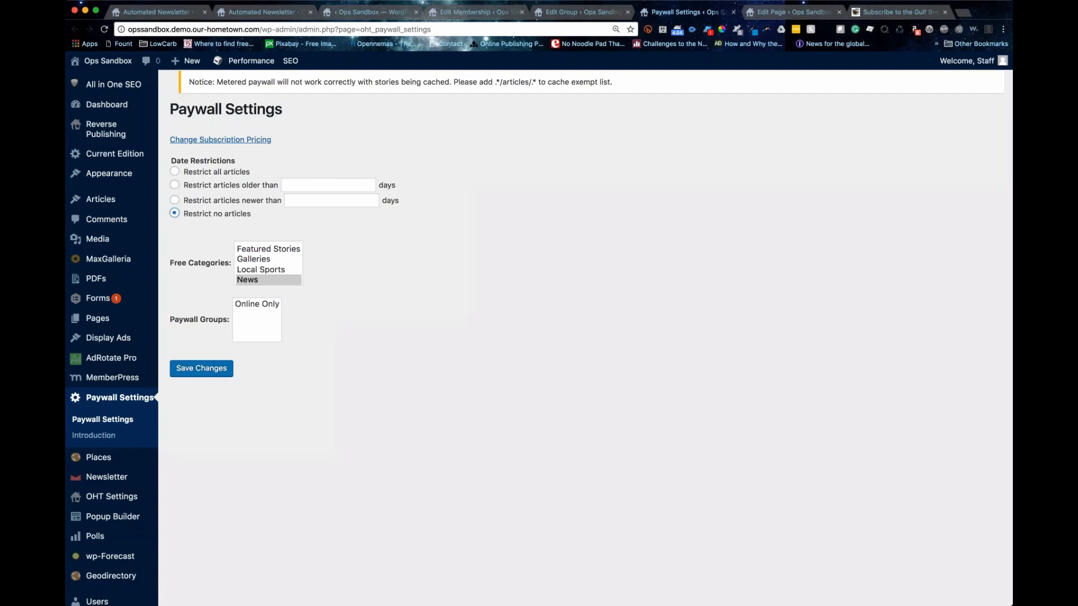
{"action": "left_click", "coordinate": [175, 171]}
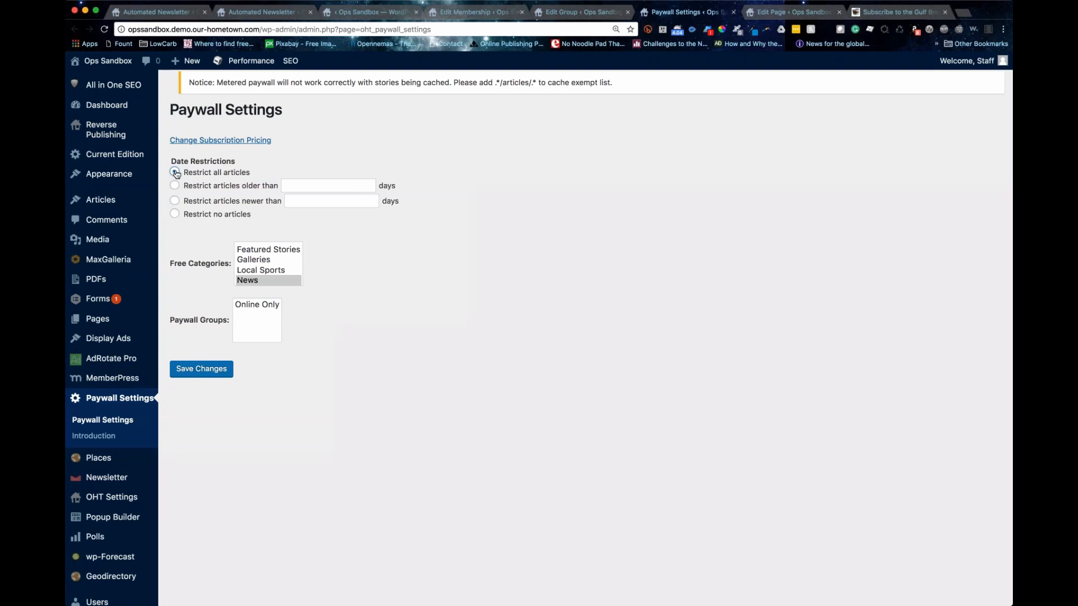
{"action": "left_click", "coordinate": [175, 172]}
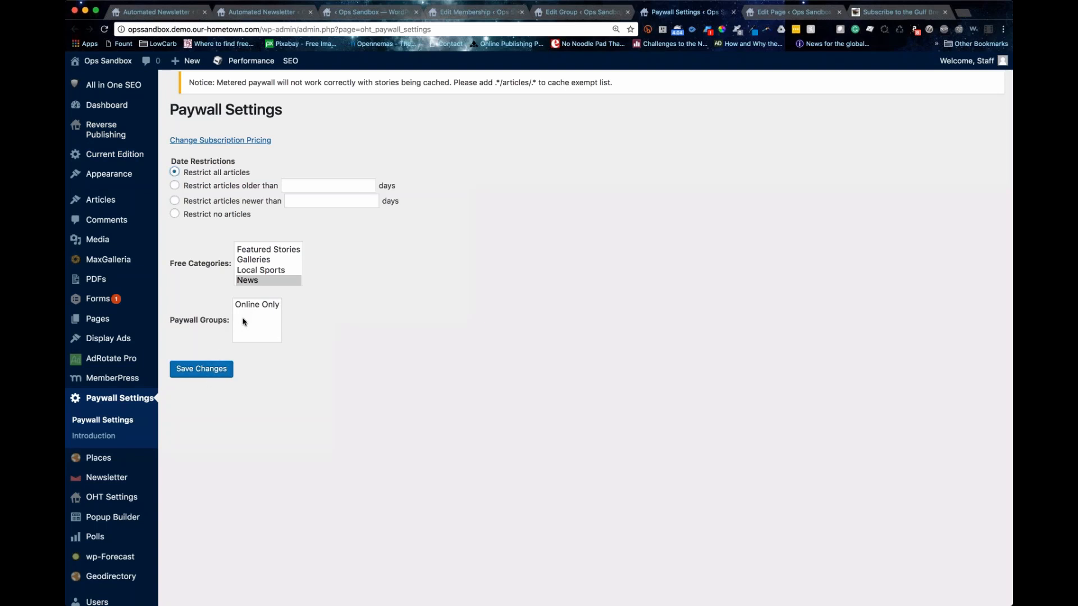
{"action": "left_click", "coordinate": [200, 369]}
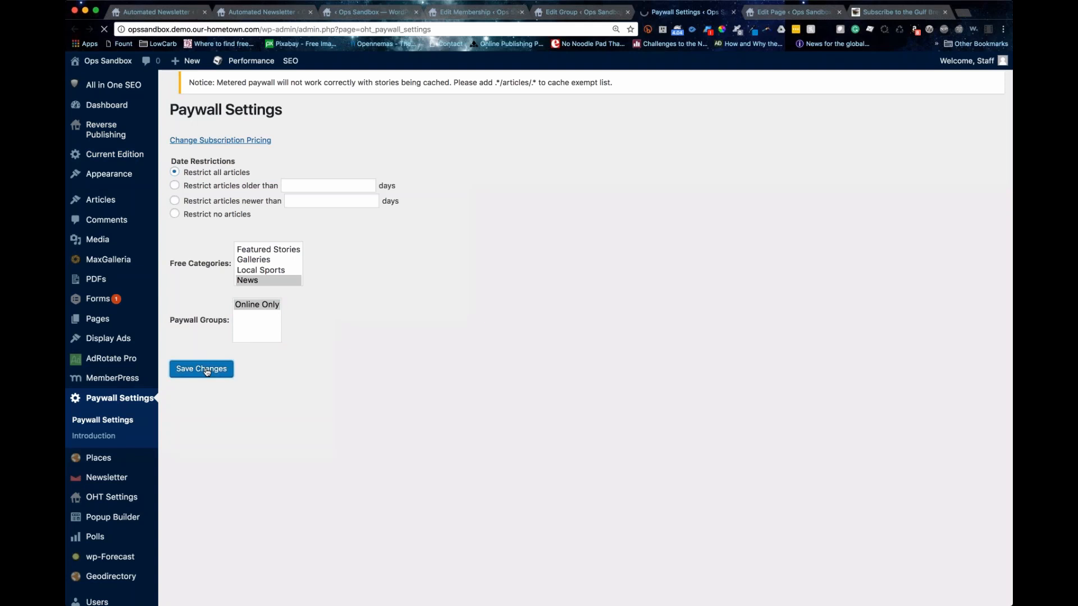
{"action": "left_click", "coordinate": [201, 369]}
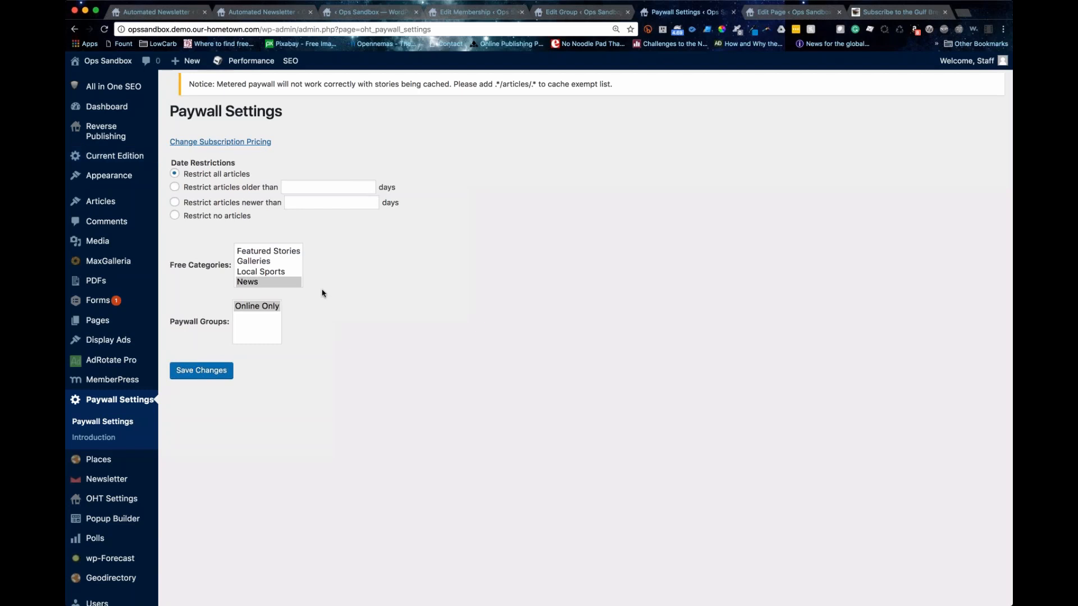
Select Sports and Galleries together as the free categories in the Free Categories list.
{"action": "scroll", "scroll_direction": "down", "scroll_amount": 3}
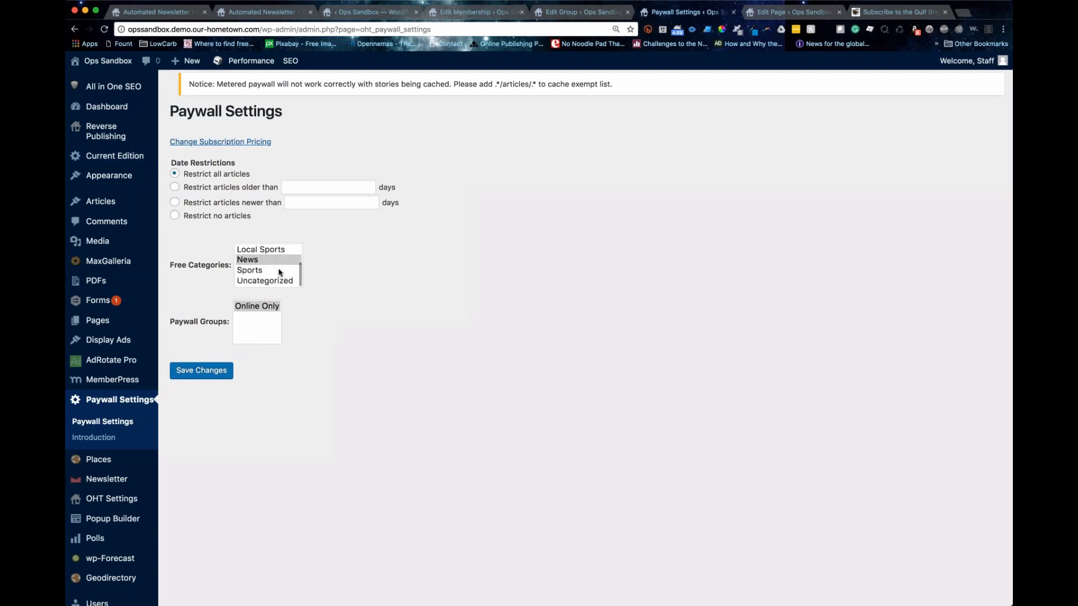
{"action": "left_click", "coordinate": [247, 259]}
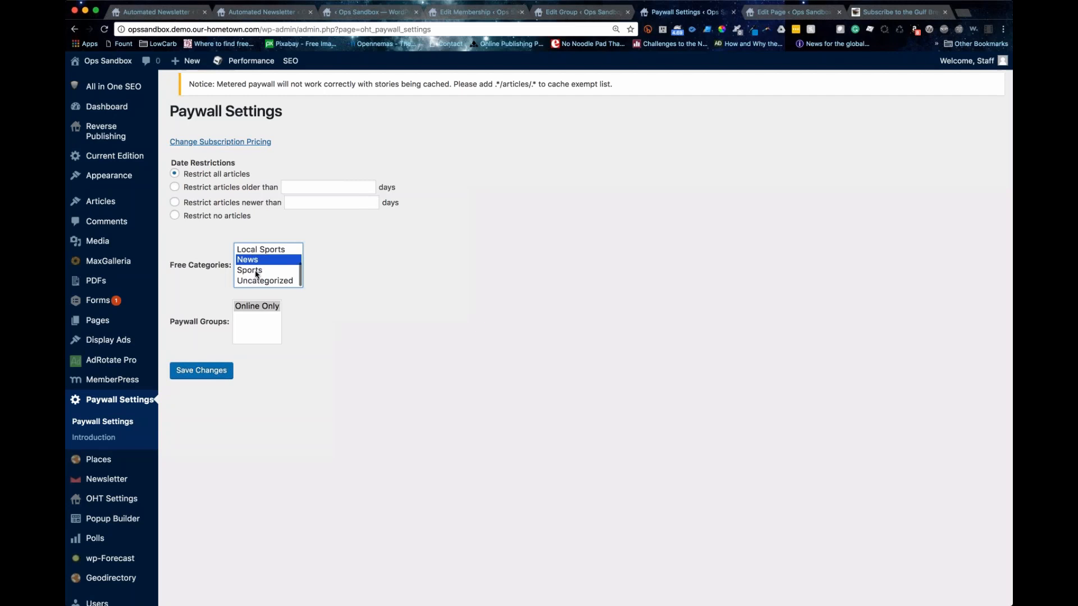
{"action": "left_click", "coordinate": [250, 269]}
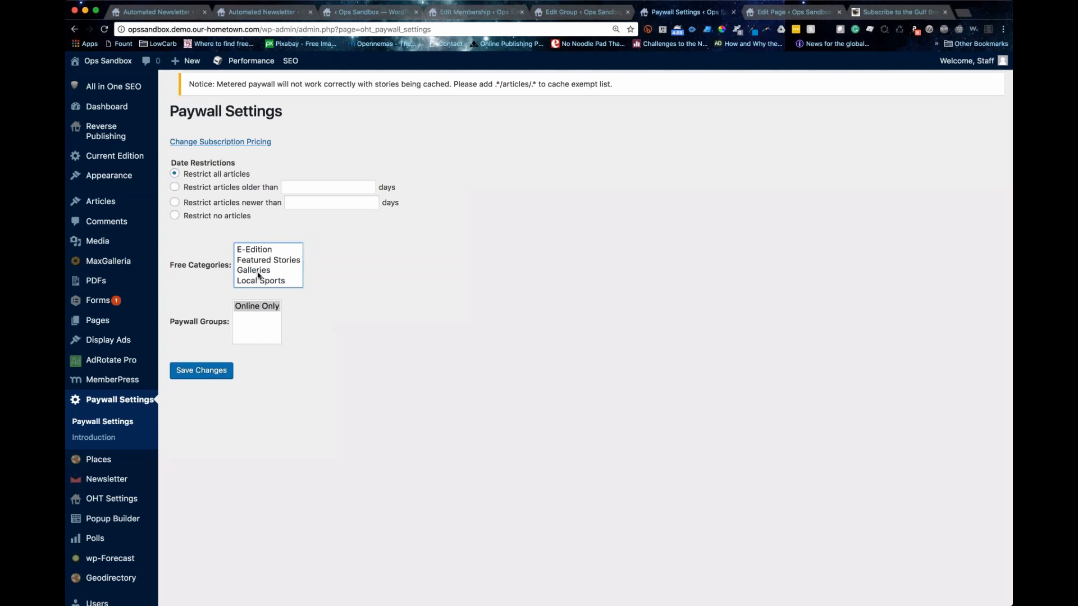
{"action": "left_click", "coordinate": [254, 270]}
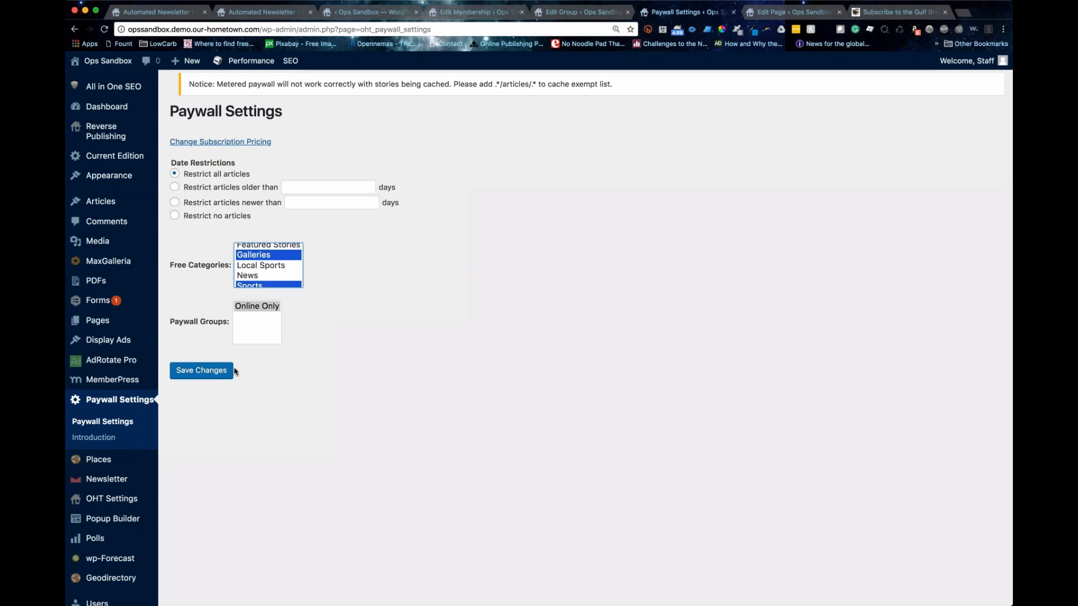
{"action": "mouse_move", "coordinate": [111, 379]}
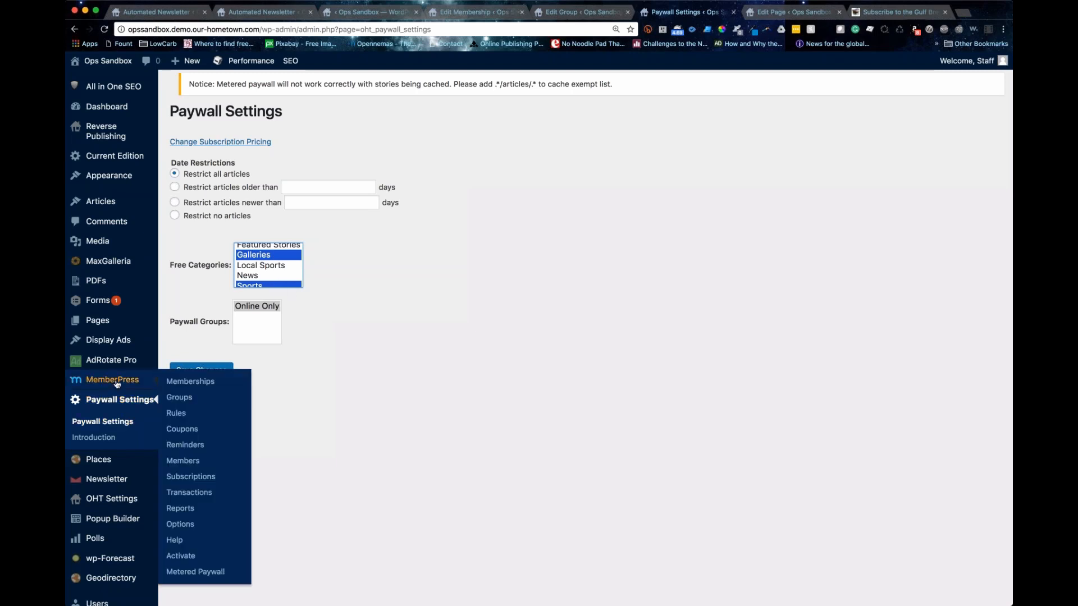
{"action": "mouse_move", "coordinate": [131, 386]}
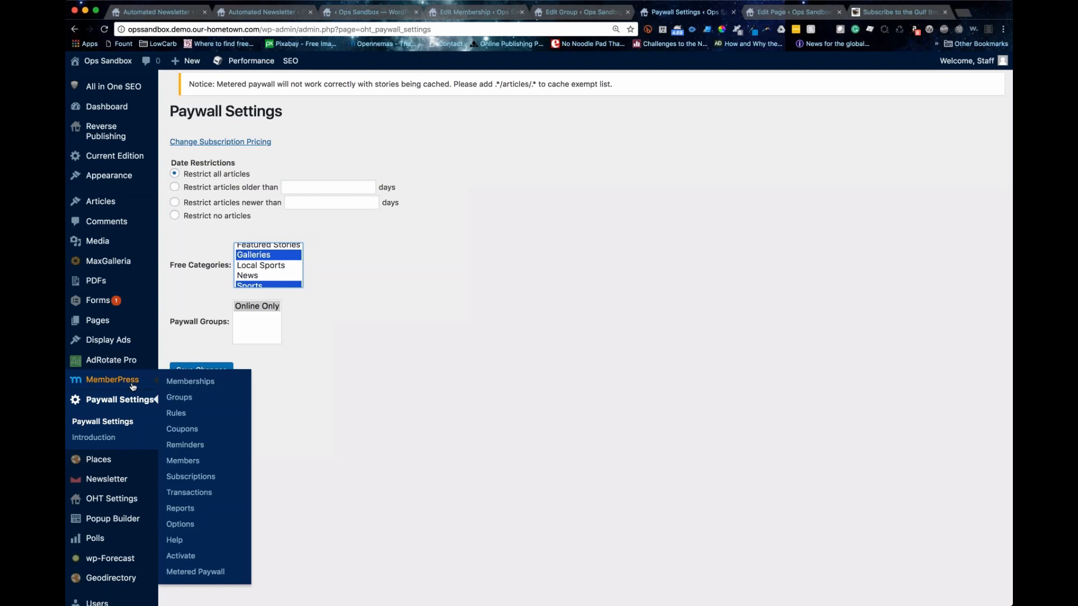